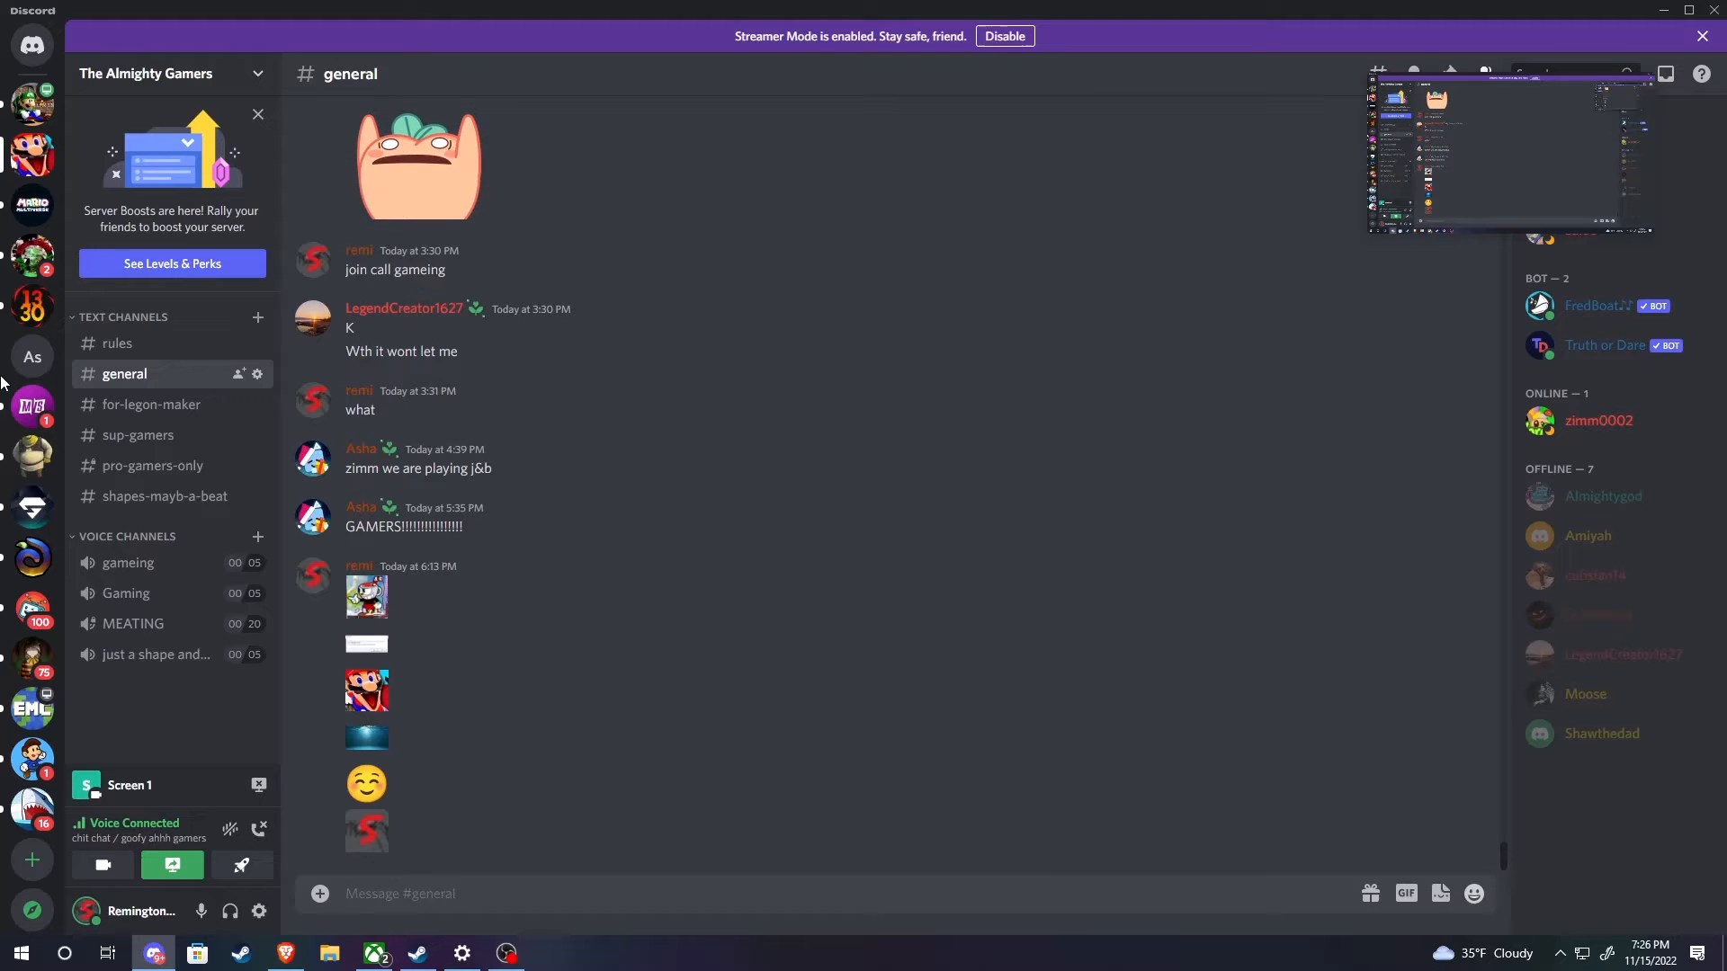
pyautogui.moveTo(367, 831)
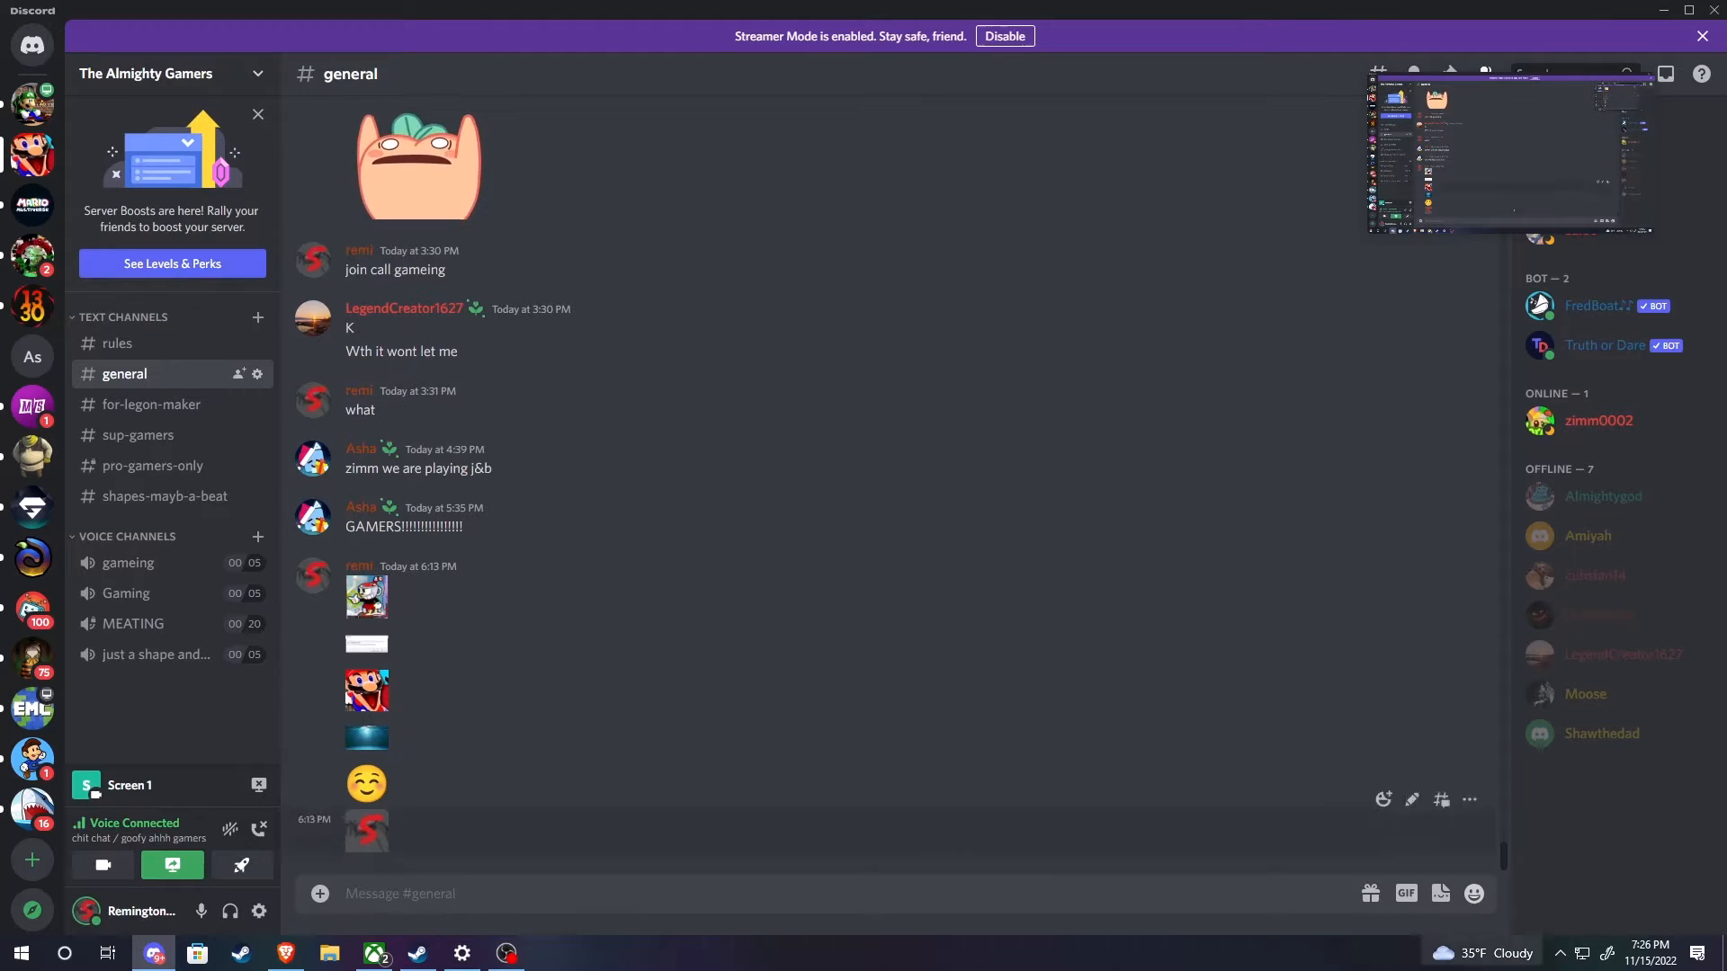
pyautogui.moveTo(171, 361)
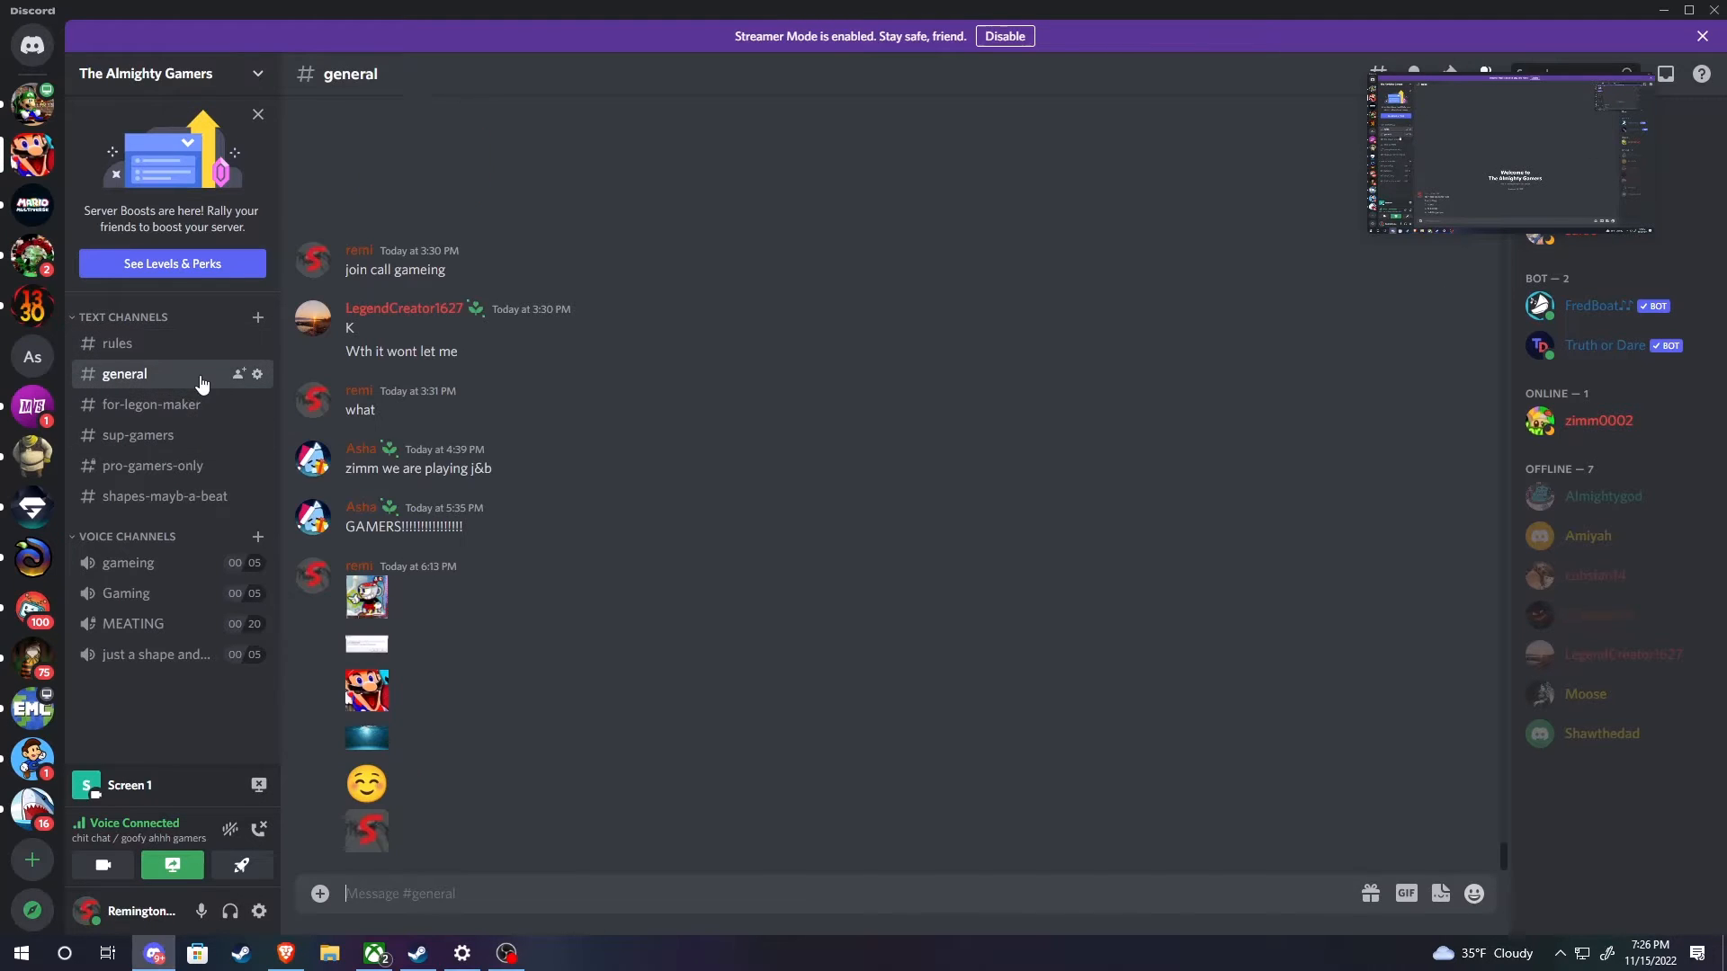
# Step: Browse the pro-gamers-only, sup-gamers and for-legon-maker text channels, finishing on sup-gamers with its FredBoat welcome
pyautogui.click(152, 464)
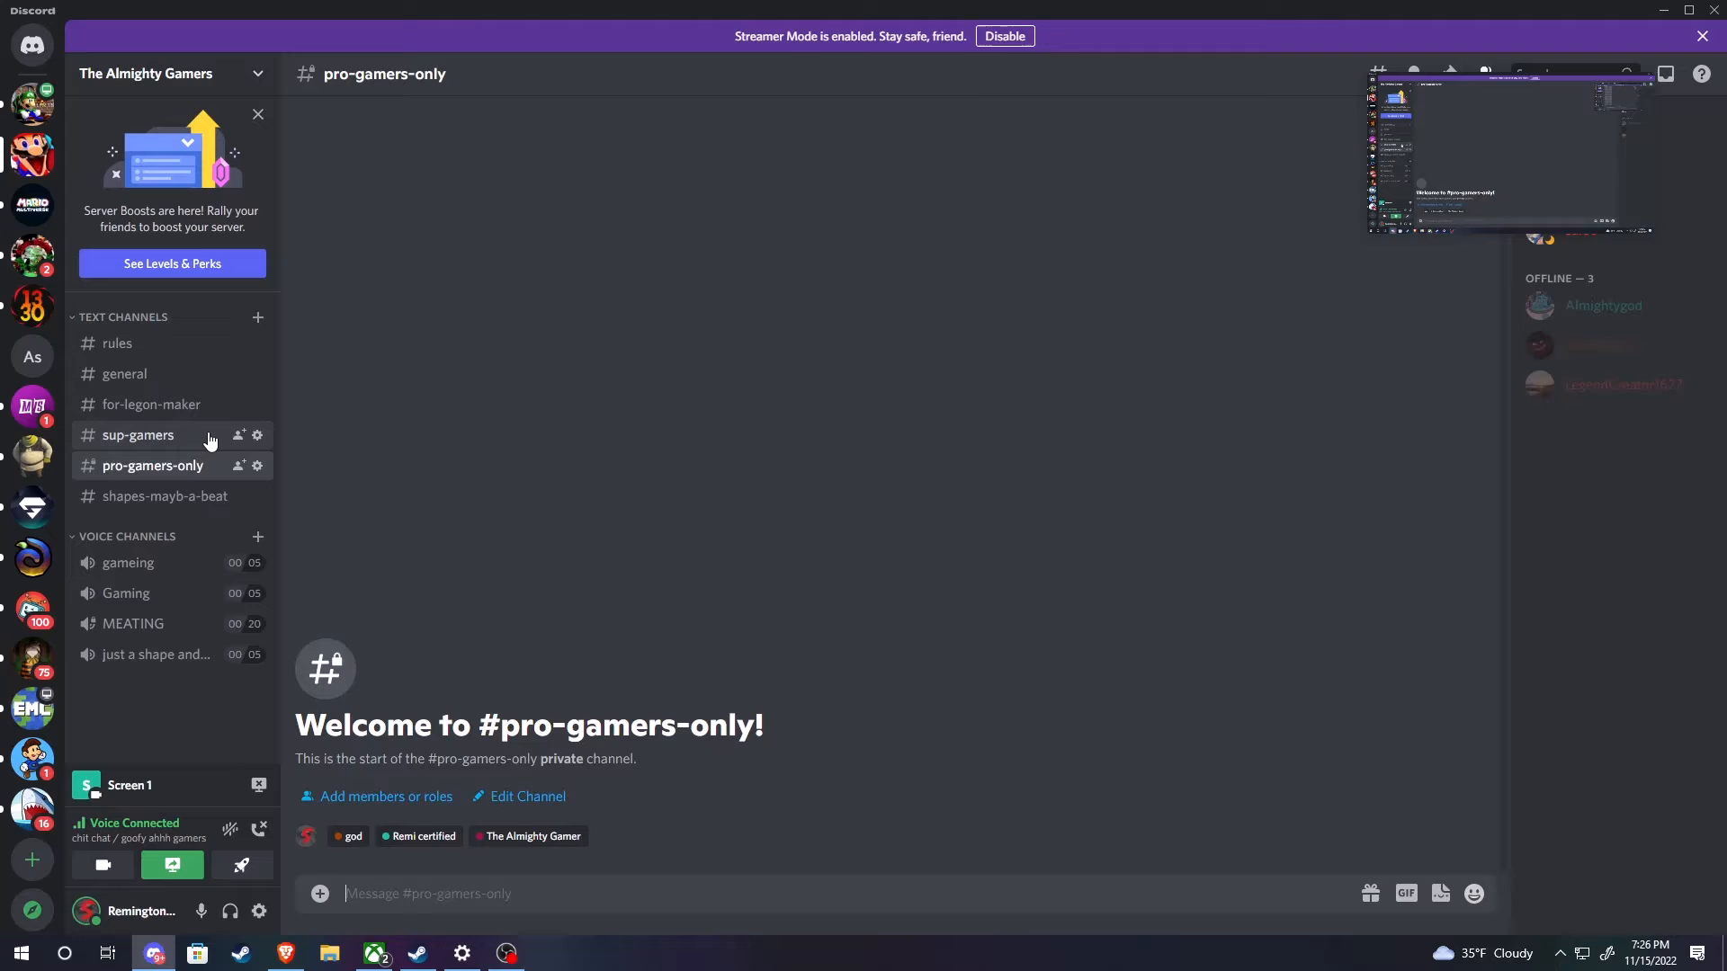
pyautogui.click(137, 436)
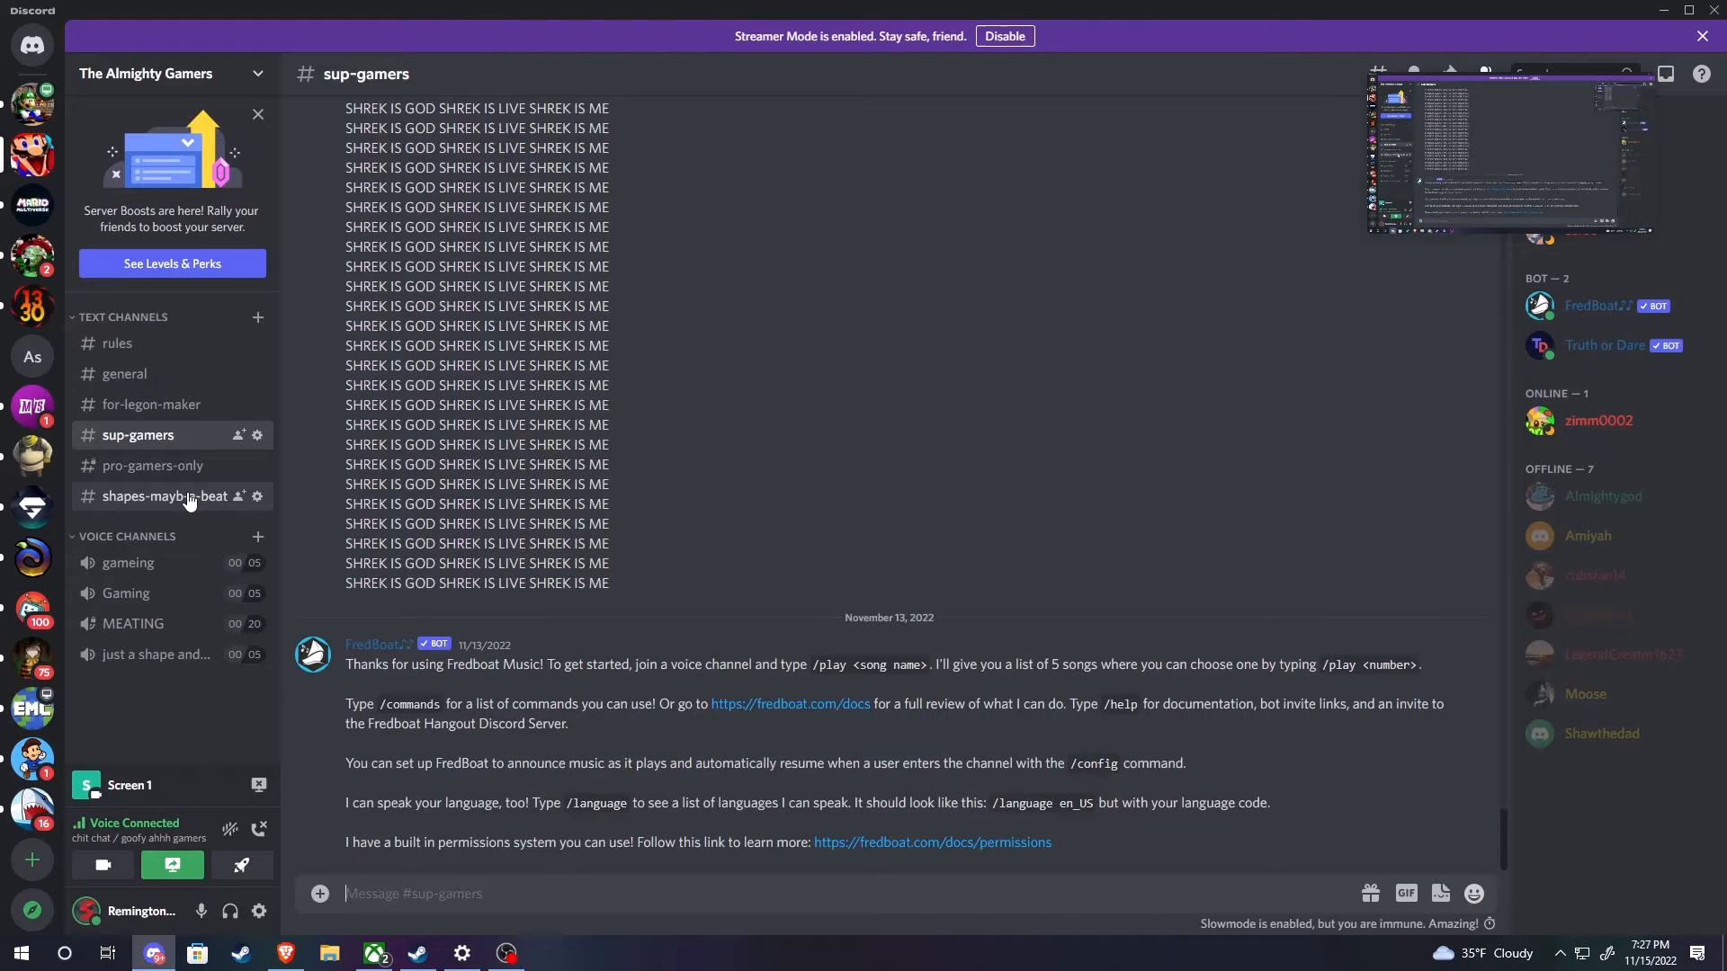
pyautogui.moveTo(199, 416)
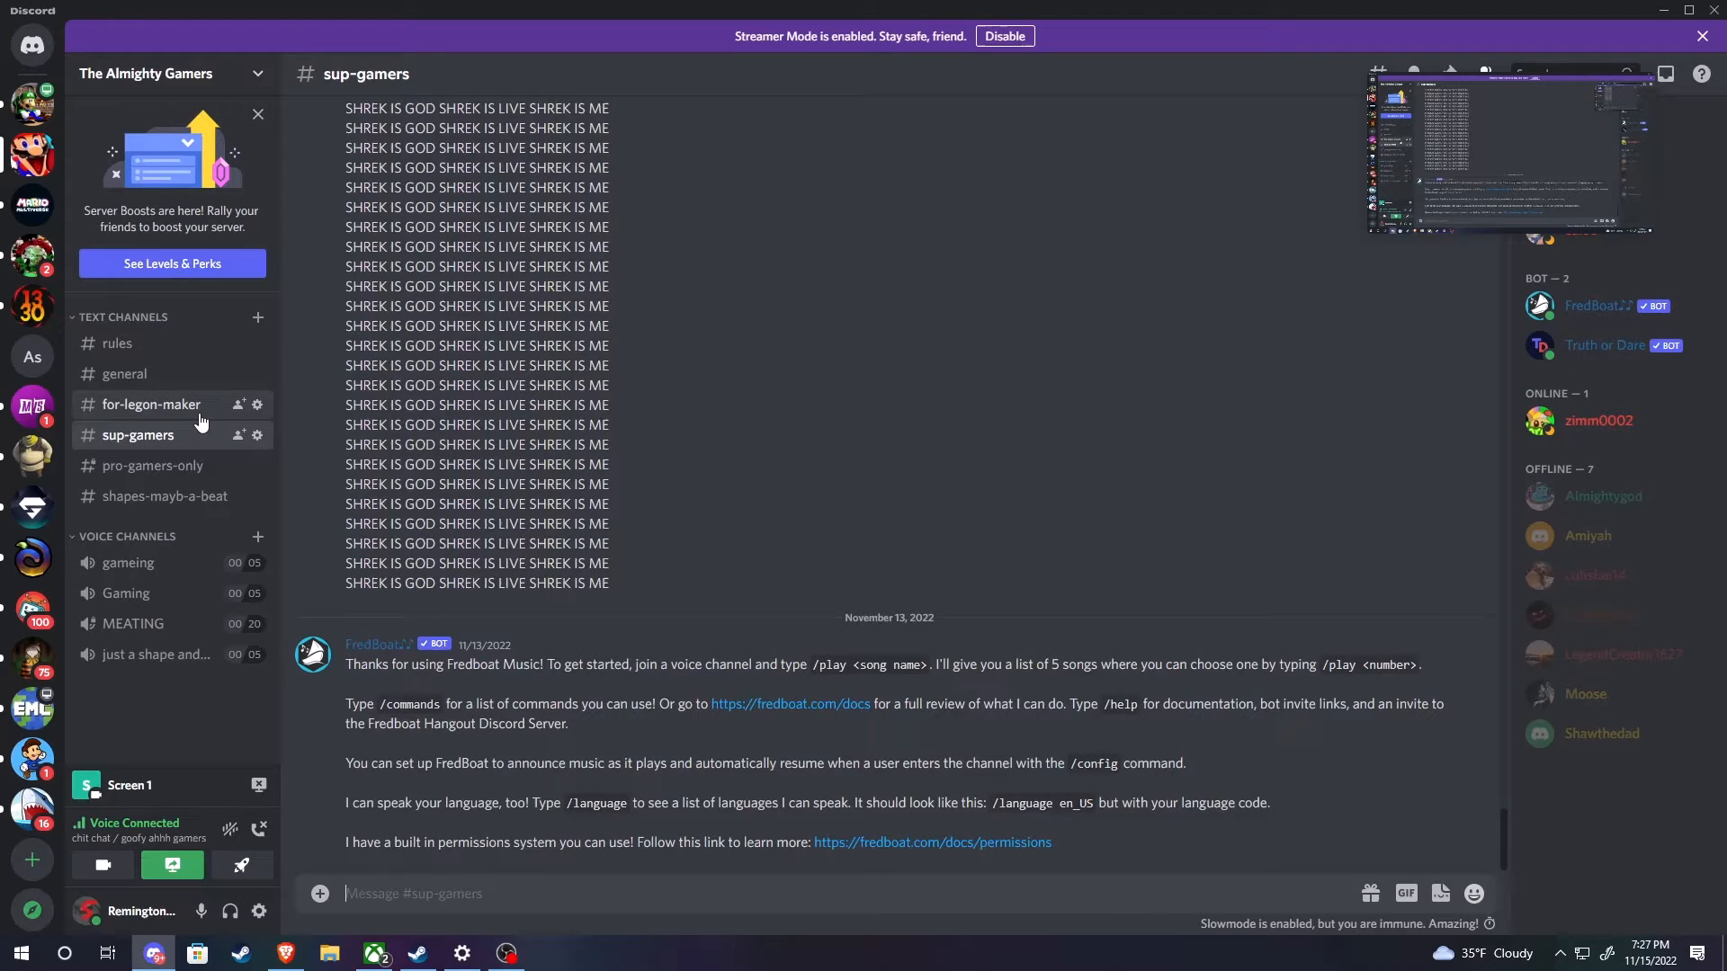
pyautogui.click(151, 405)
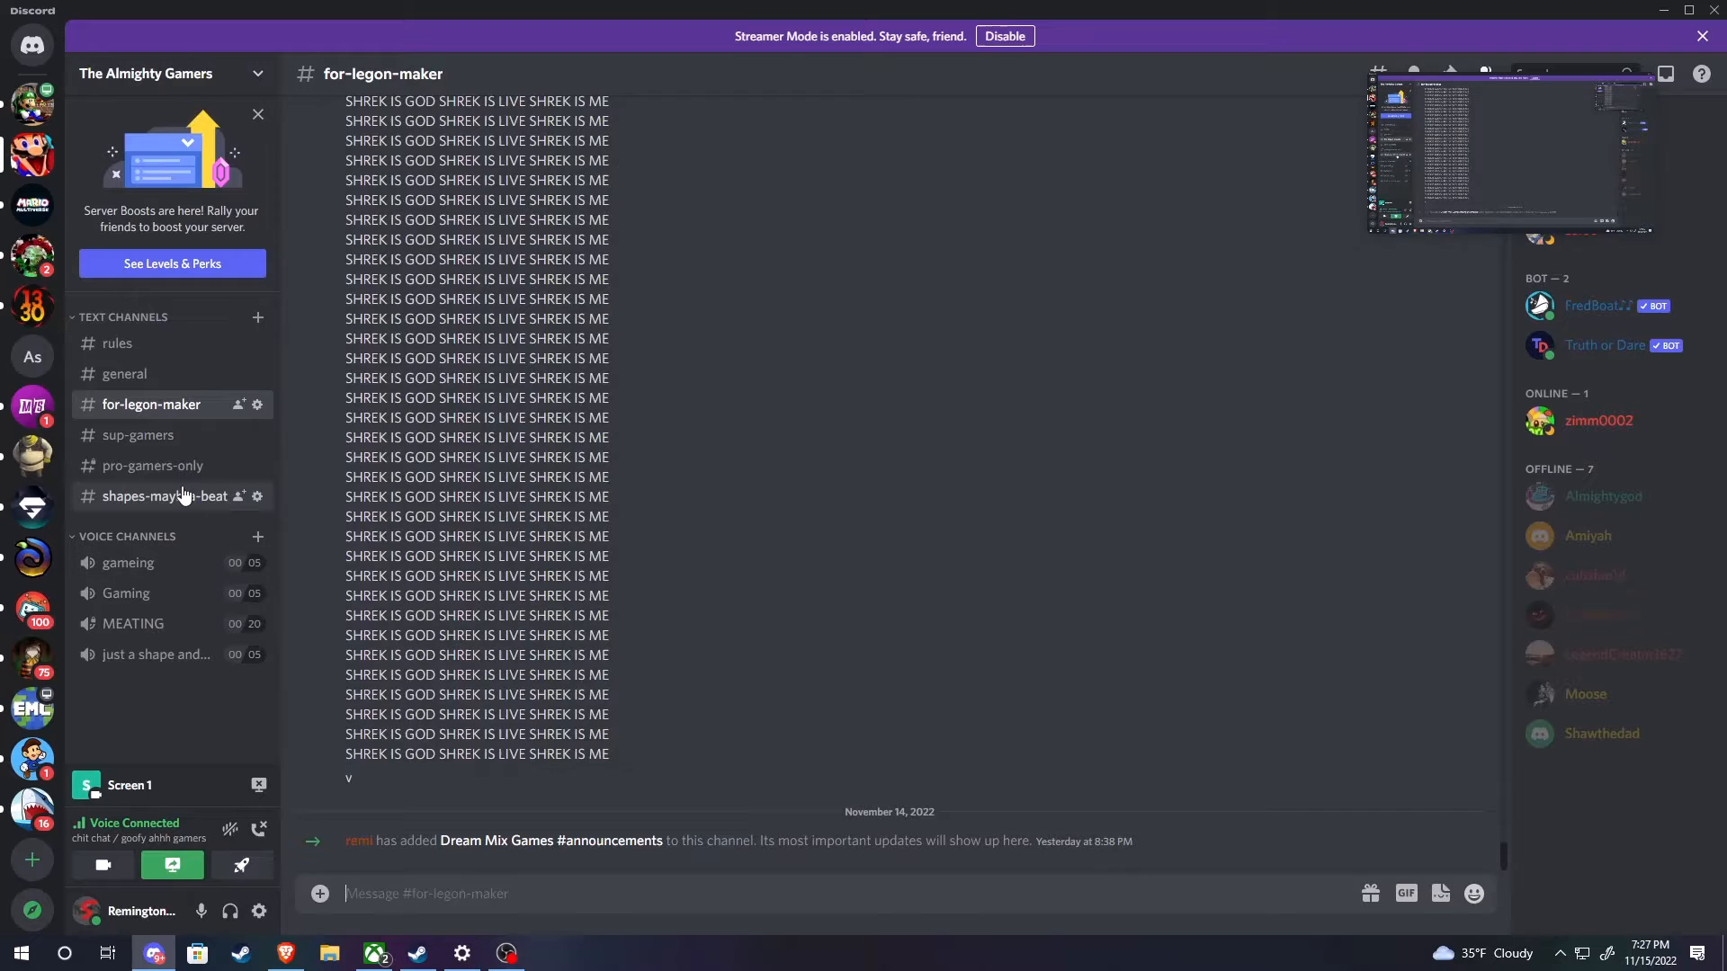
pyautogui.click(151, 464)
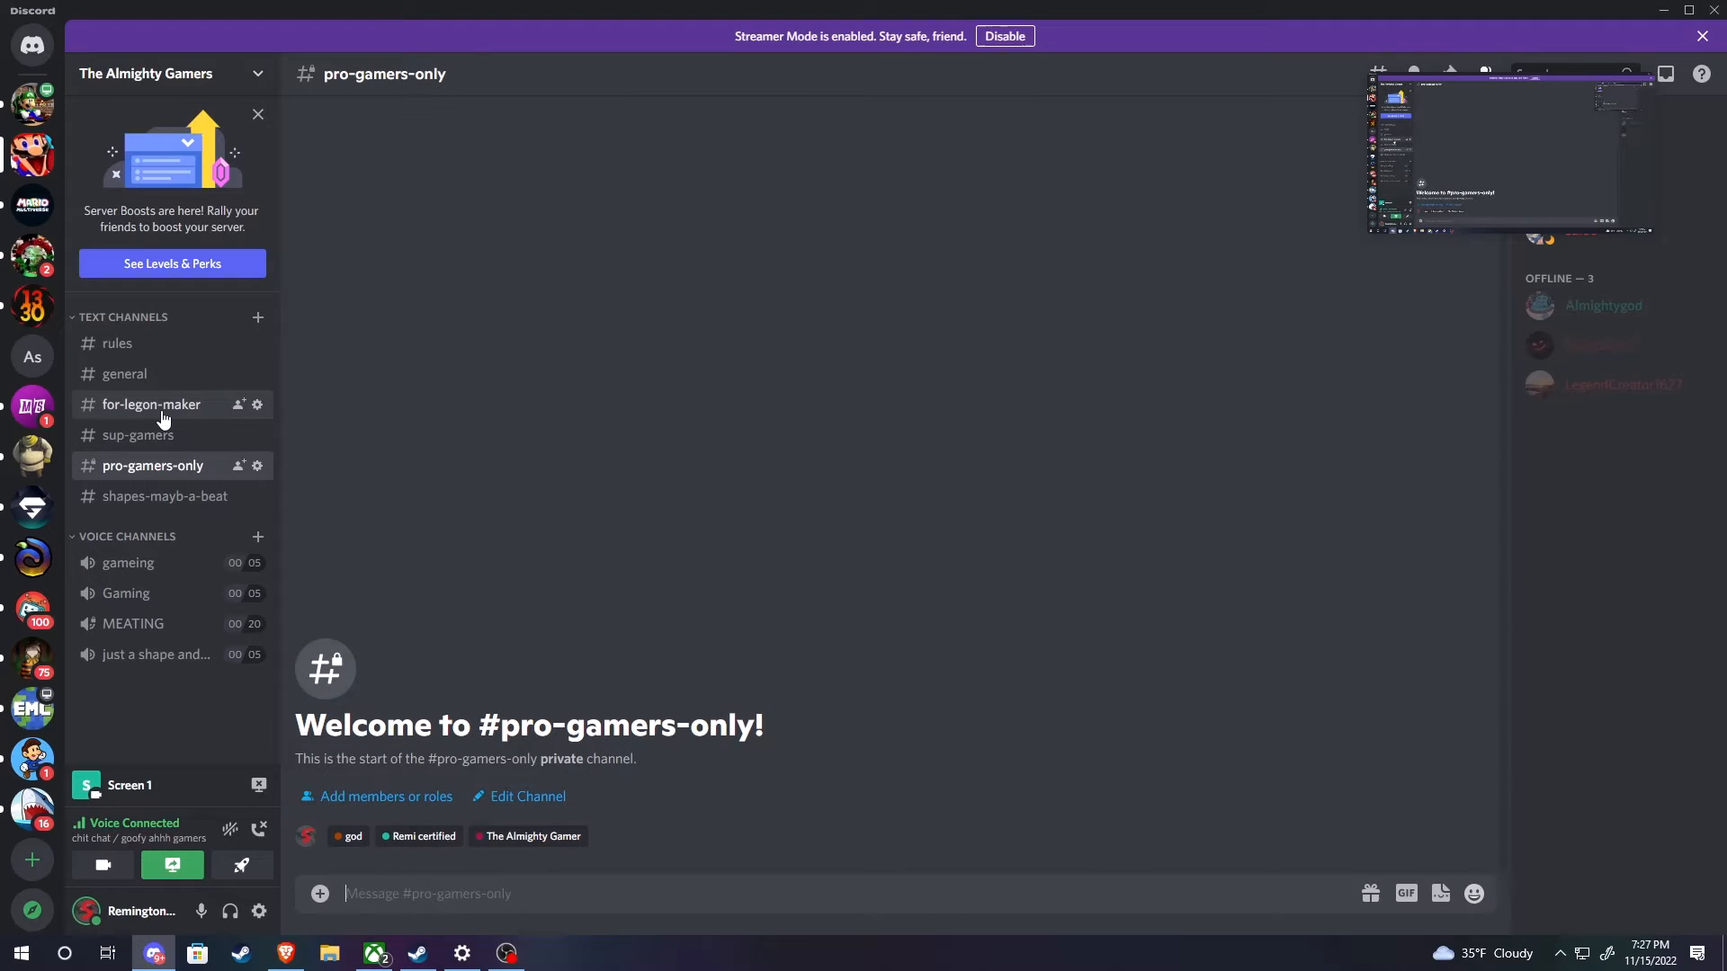
pyautogui.moveTo(160, 440)
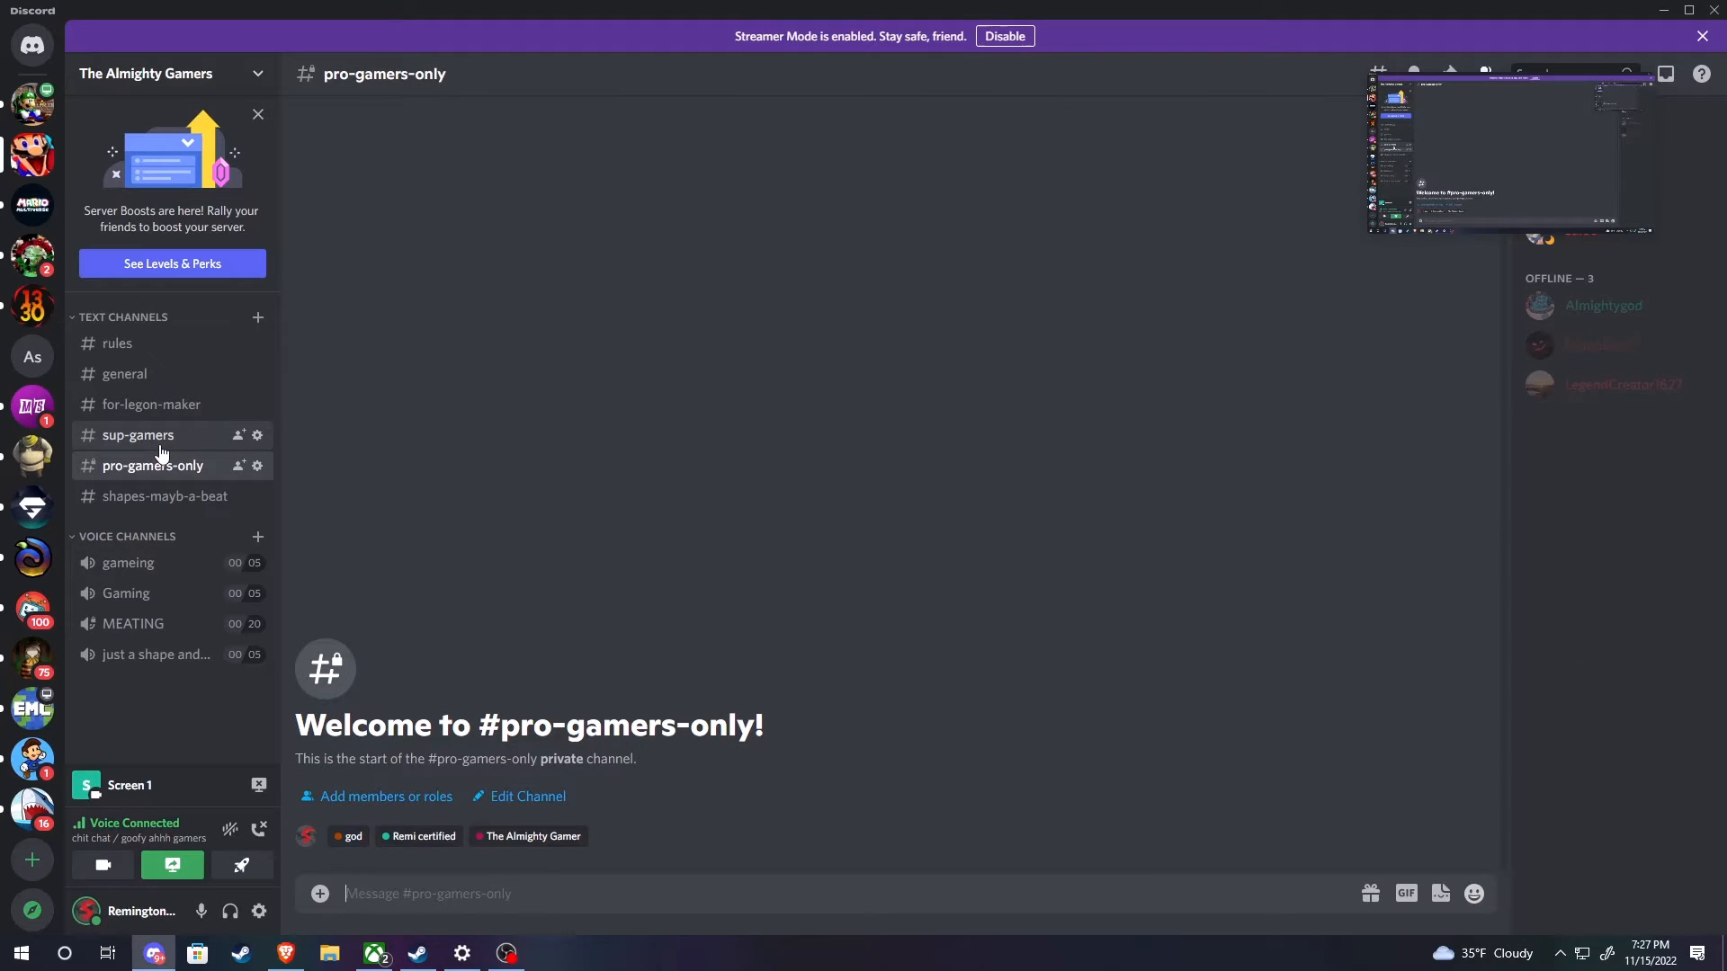
pyautogui.click(138, 435)
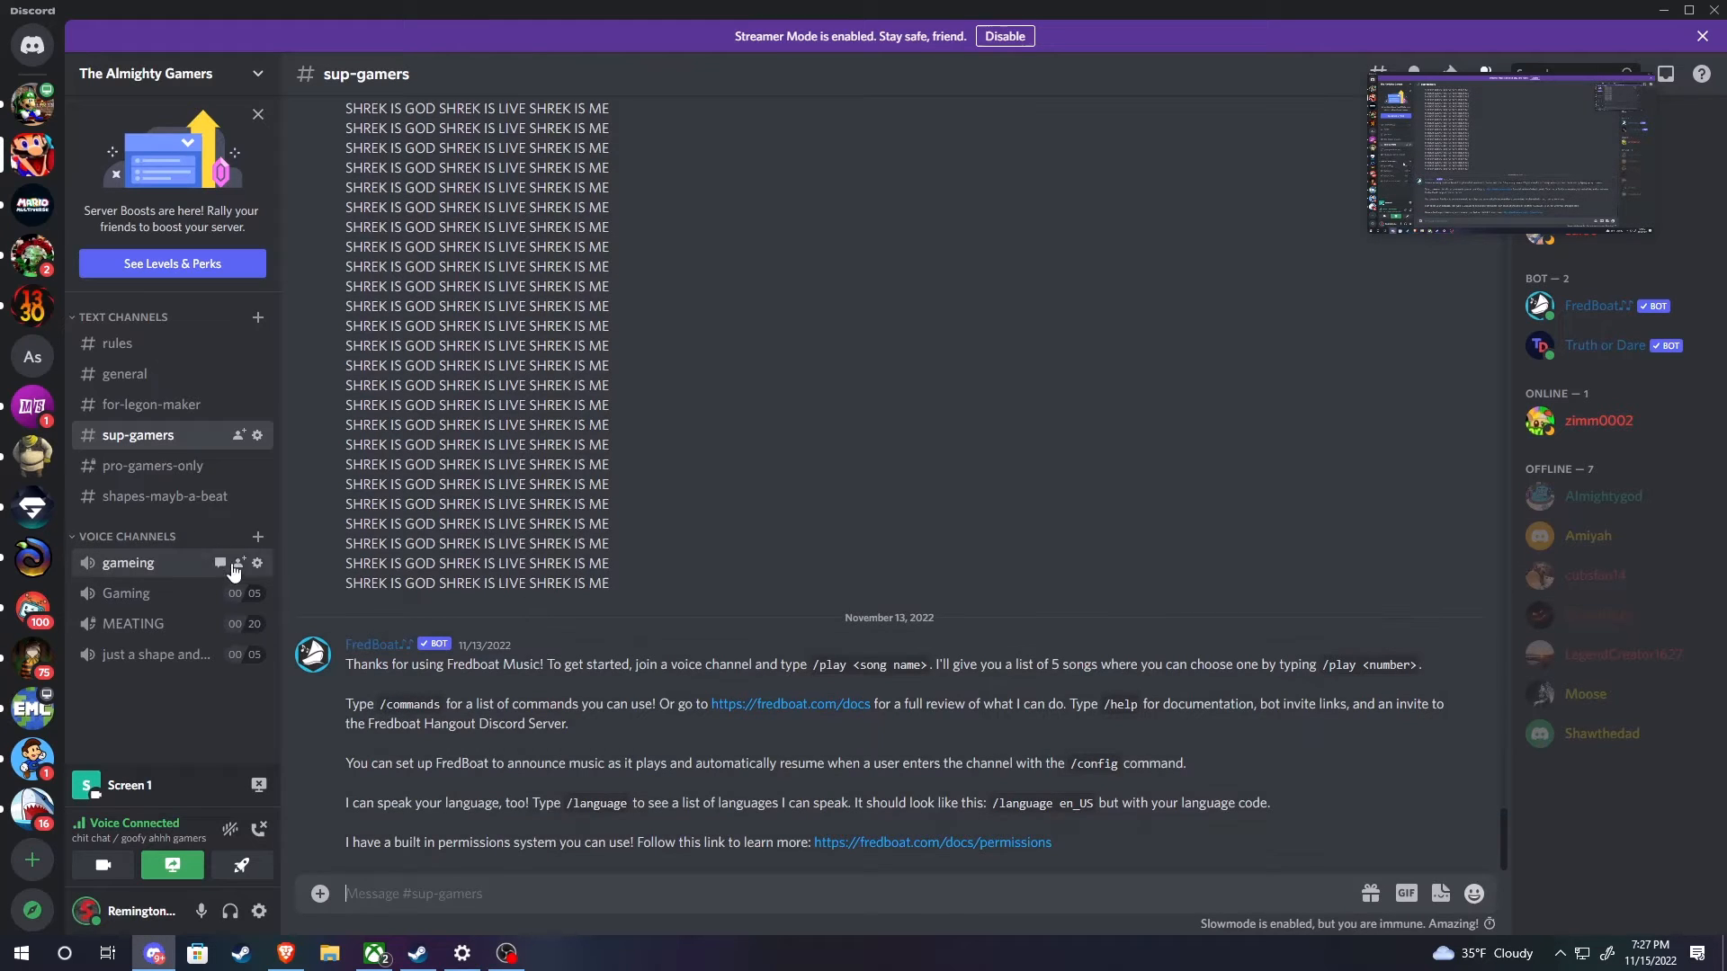
pyautogui.moveTo(188, 624)
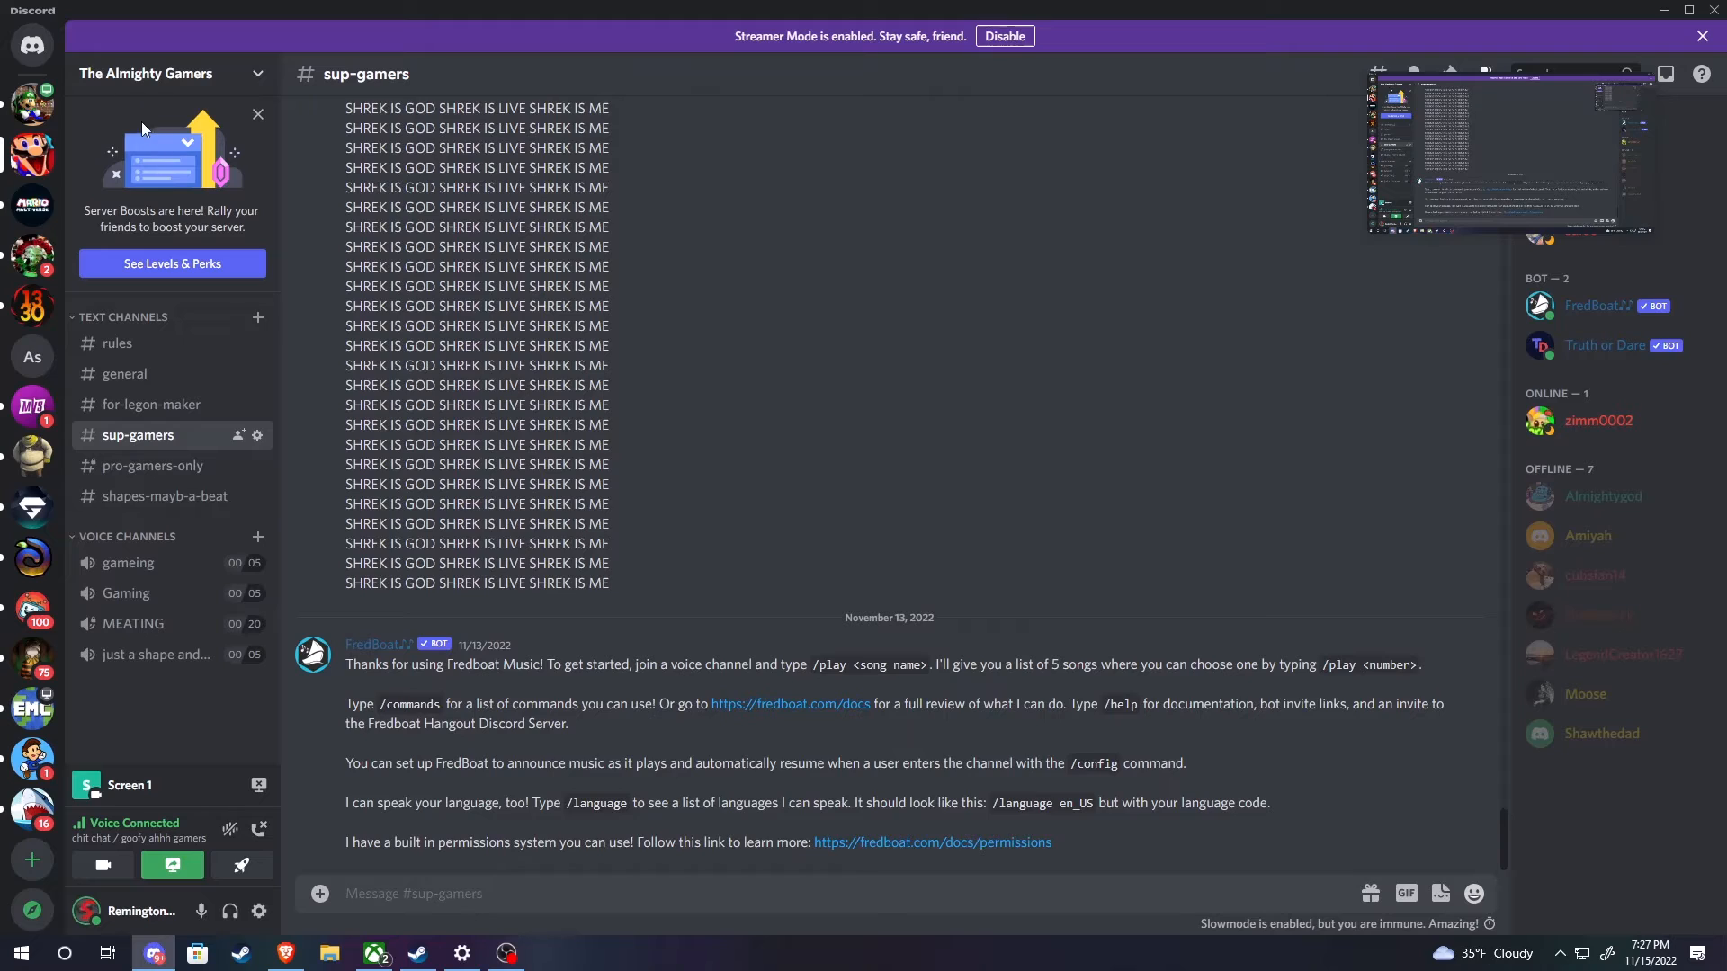
pyautogui.moveTo(50, 171)
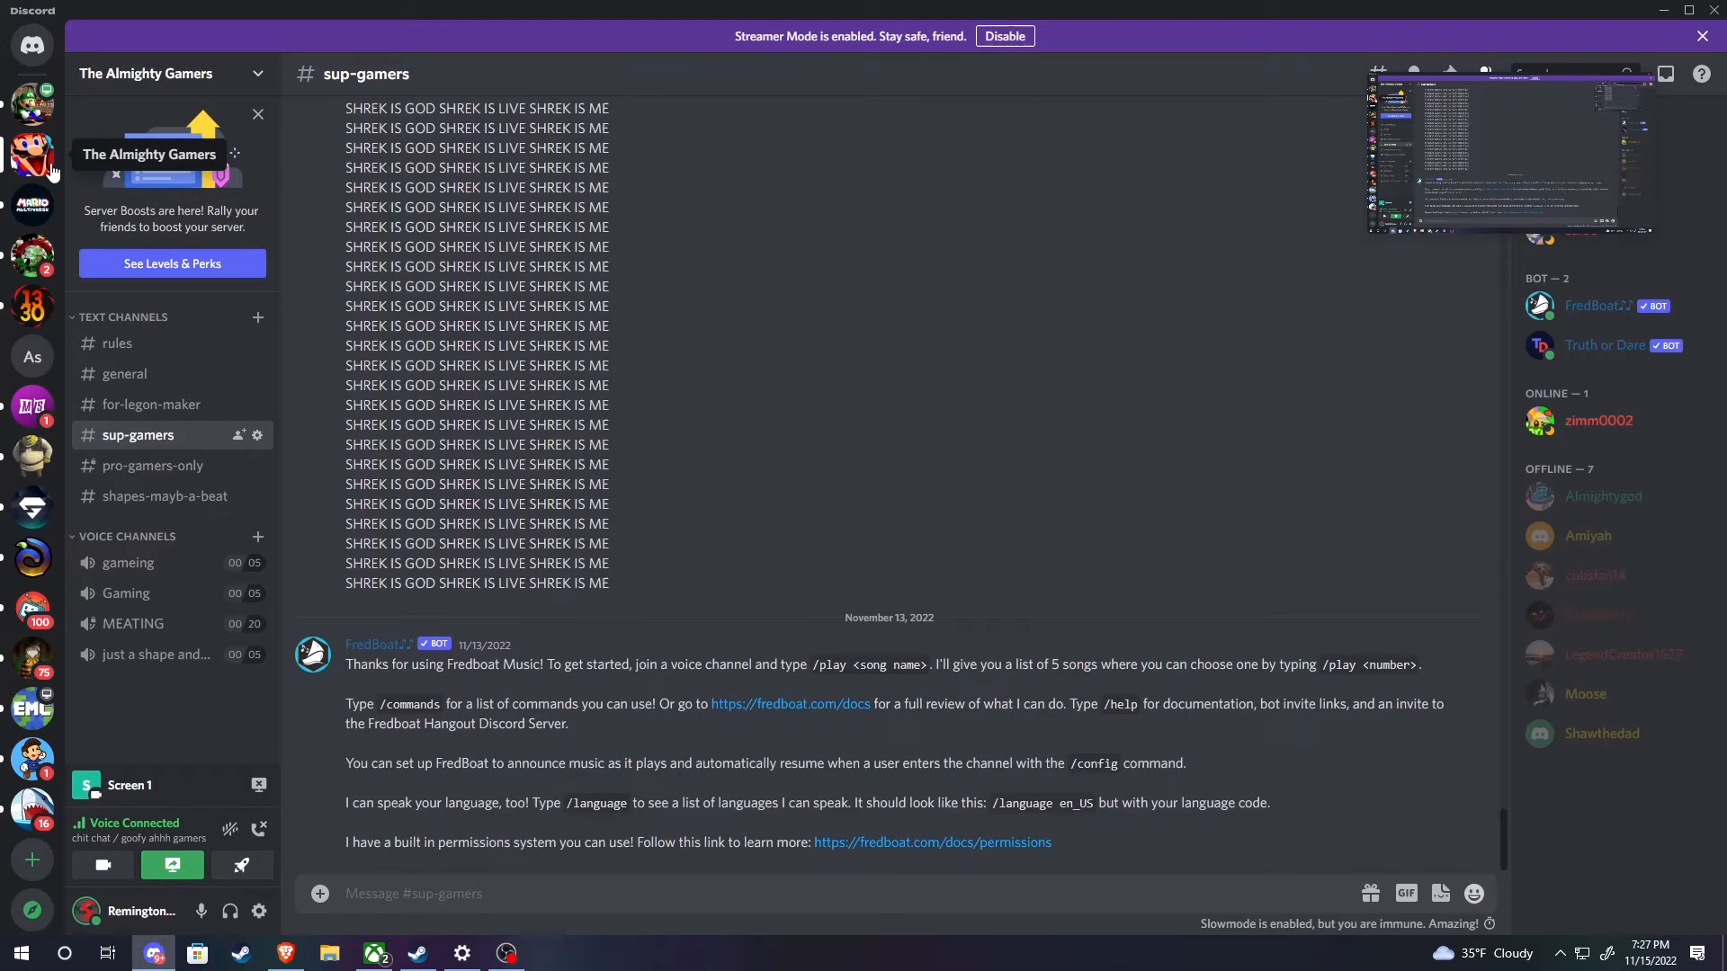